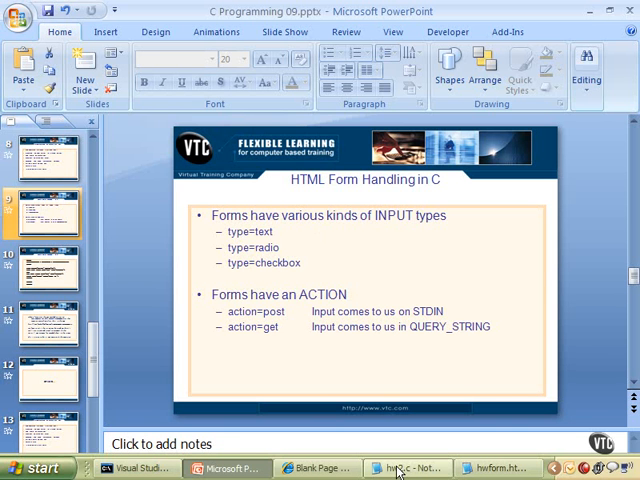
Step: Bring the hw2.c handler source forward, then the hwform.html form page source
{"action": "left_click", "coordinate": [396, 468]}
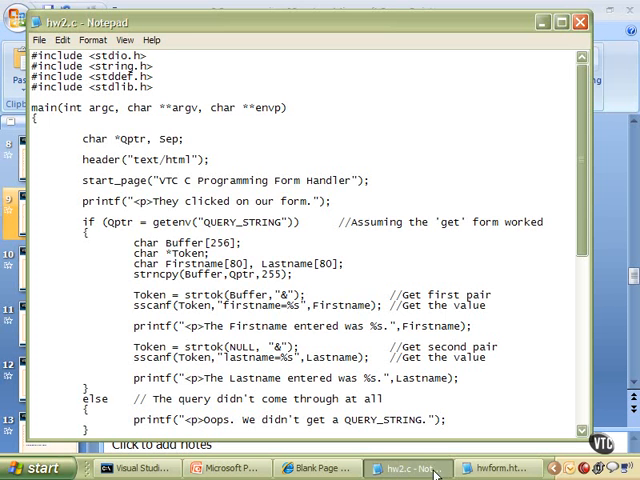
{"action": "left_click", "coordinate": [508, 470]}
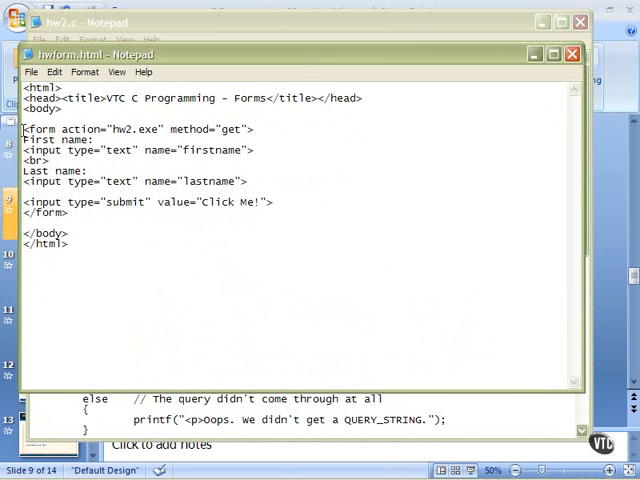
{"action": "left_click_drag", "start_coordinate": [22, 128], "coordinate": [76, 212]}
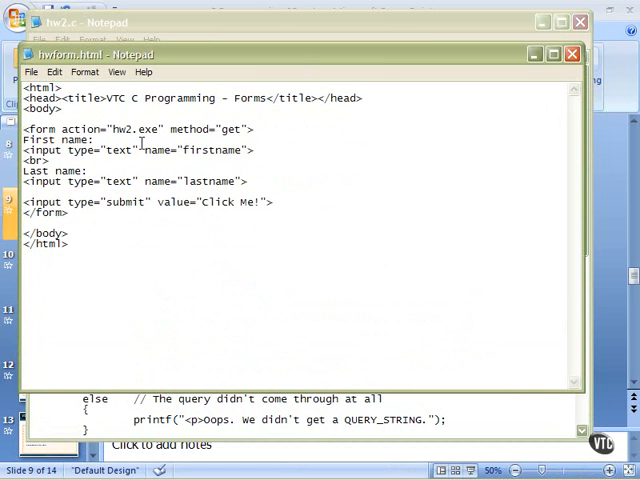
{"action": "double_click", "coordinate": [136, 128]}
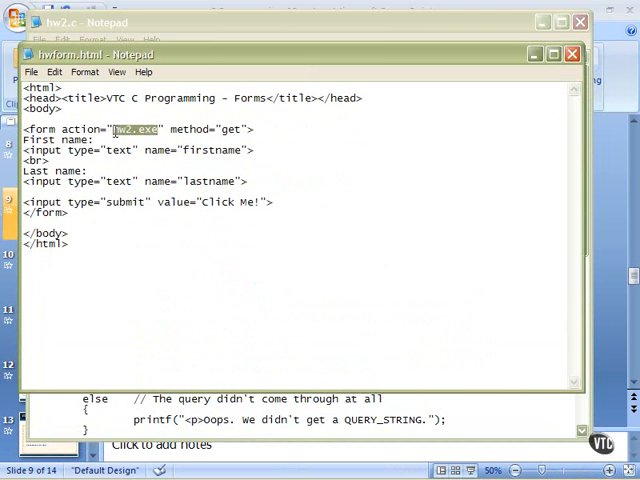
{"action": "mouse_move", "coordinate": [116, 176]}
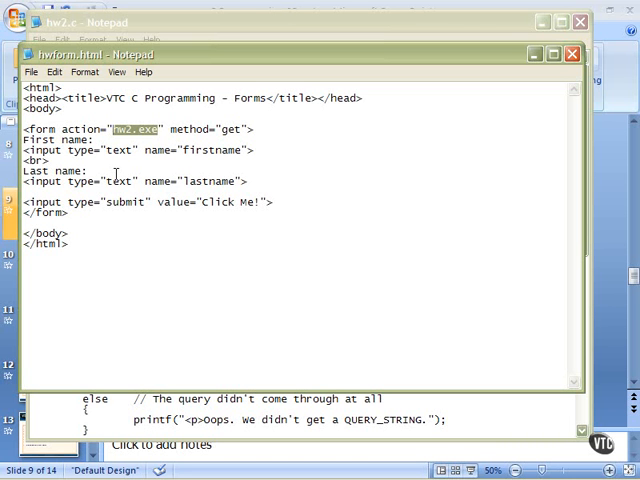
{"action": "left_click", "coordinate": [186, 128]}
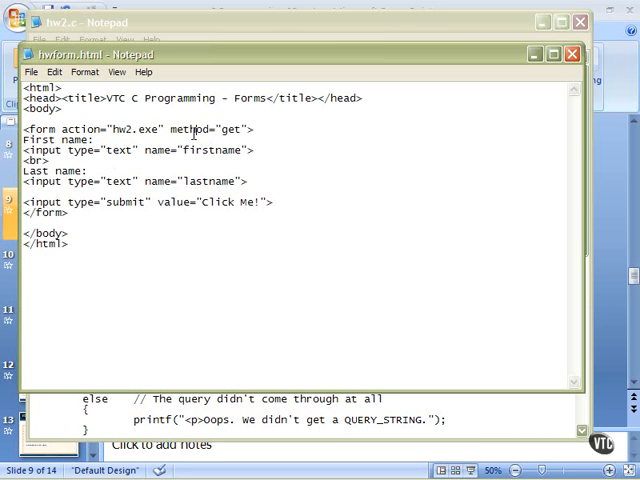
{"action": "double_click", "coordinate": [190, 128]}
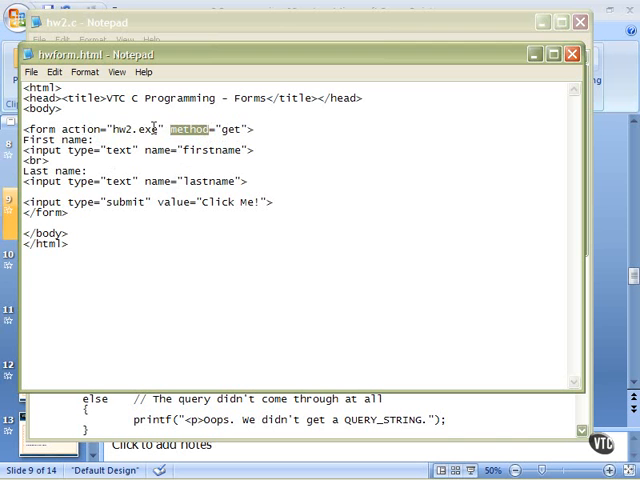
{"action": "double_click", "coordinate": [132, 128]}
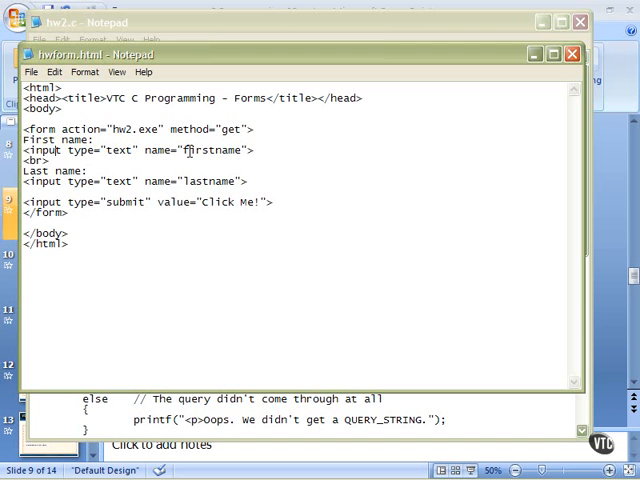
Step: Highlight the firstname field name in the form markup
{"action": "double_click", "coordinate": [214, 152]}
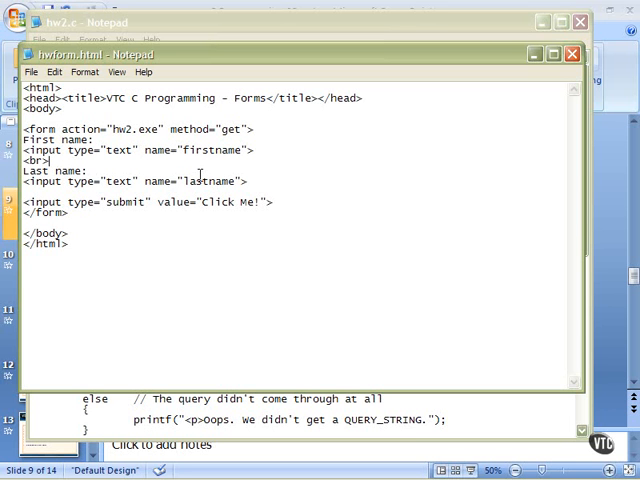
{"action": "mouse_move", "coordinate": [86, 212]}
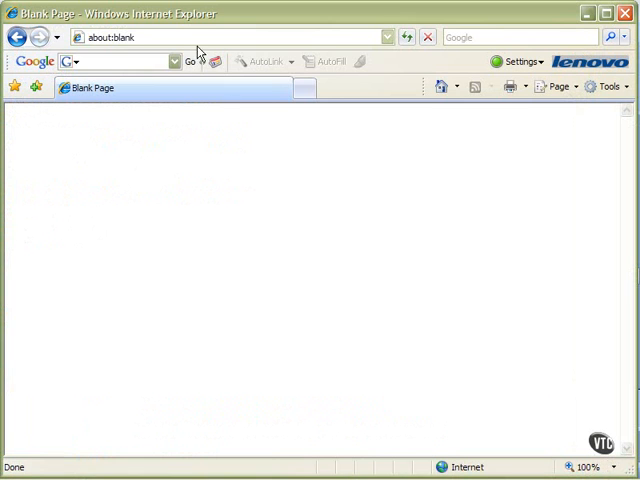
Step: Load localhost/cgi-bin/hwform.html showing First name, Last name fields and Click Me! button
{"action": "type", "text": "localhost/c"}
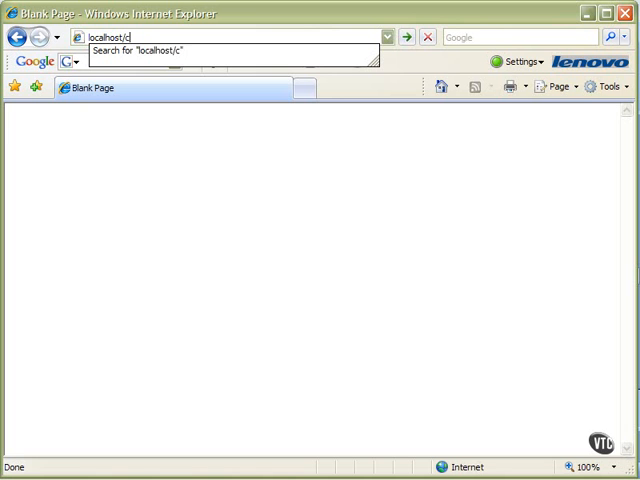
{"action": "type", "text": "gi-b"}
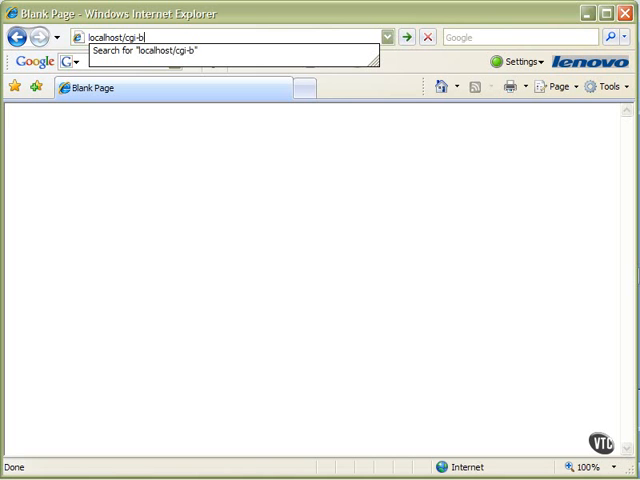
{"action": "type", "text": "in/h"}
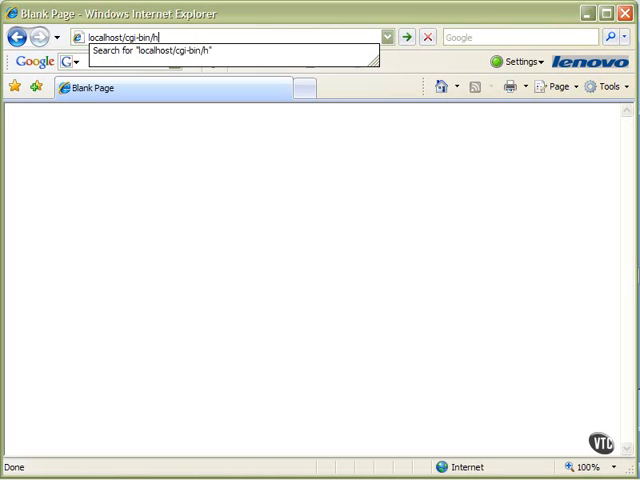
{"action": "type", "text": "wform.html"}
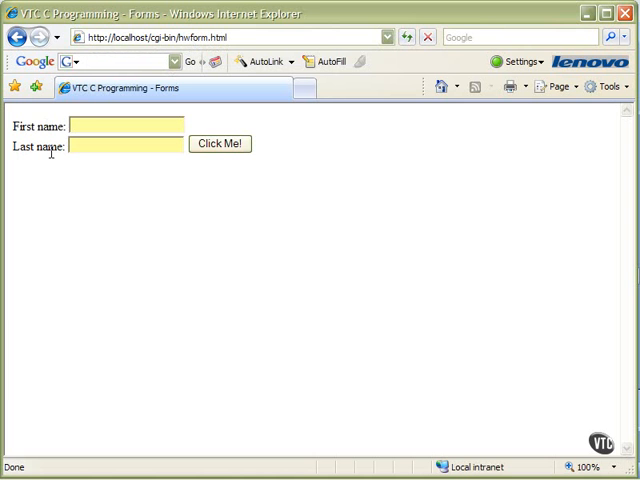
{"action": "mouse_move", "coordinate": [86, 150]}
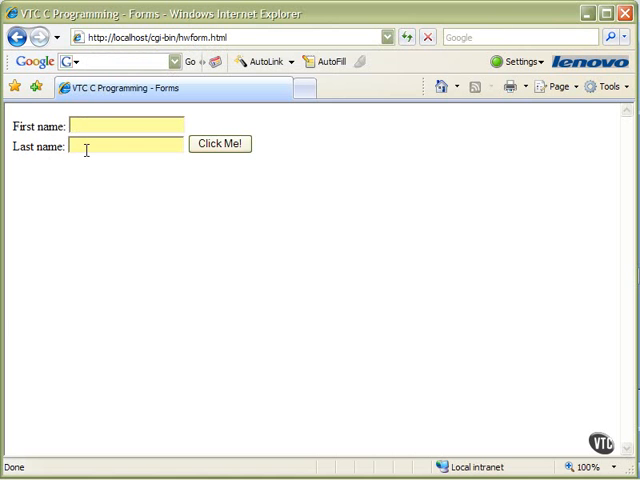
{"action": "mouse_move", "coordinate": [114, 180]}
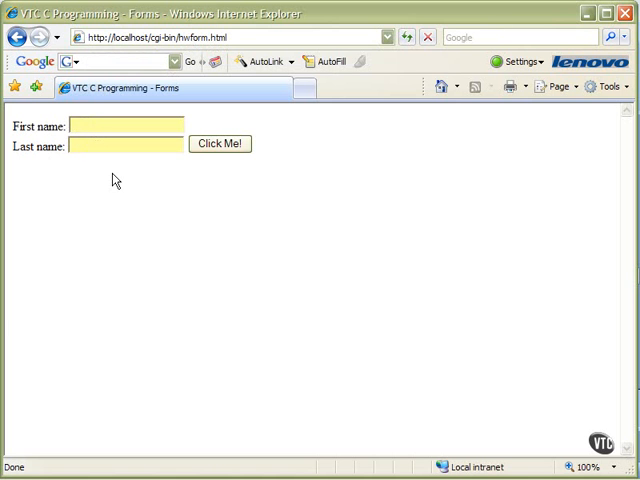
{"action": "mouse_move", "coordinate": [166, 184]}
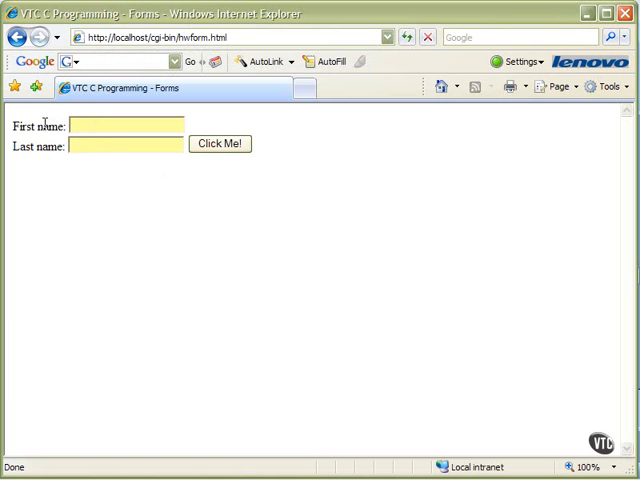
{"action": "mouse_move", "coordinate": [52, 168]}
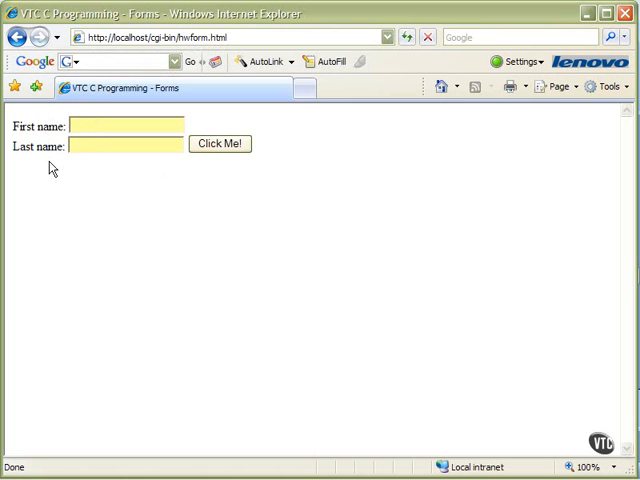
{"action": "mouse_move", "coordinate": [136, 176]}
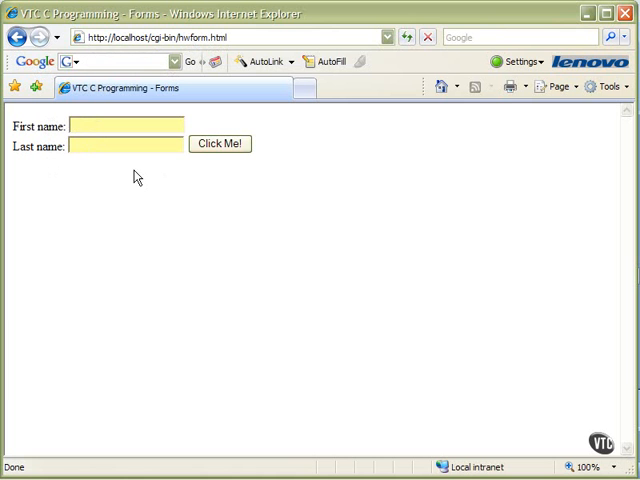
{"action": "right_click", "coordinate": [136, 178]}
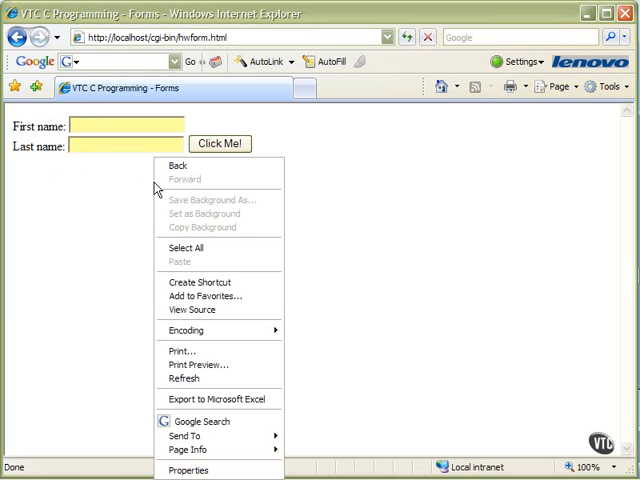
{"action": "mouse_move", "coordinate": [190, 308]}
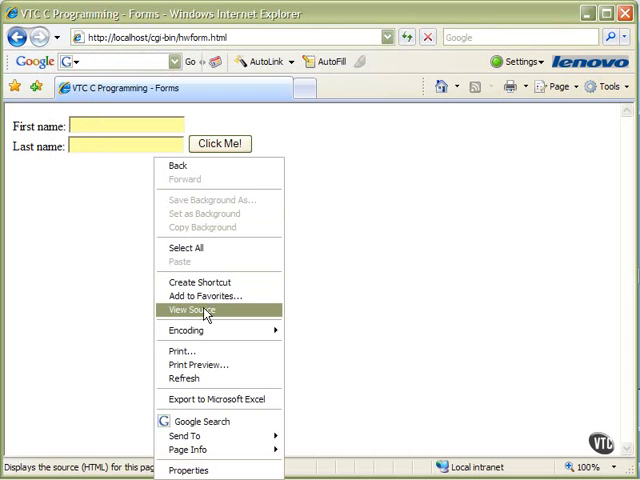
{"action": "left_click", "coordinate": [188, 312]}
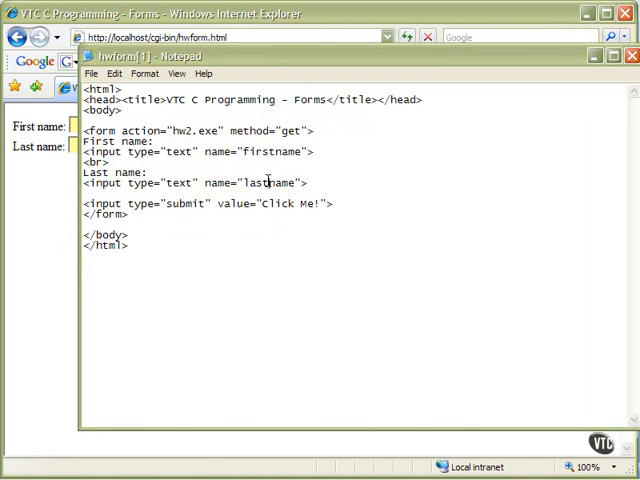
{"action": "left_click_drag", "start_coordinate": [204, 184], "coordinate": [308, 184]}
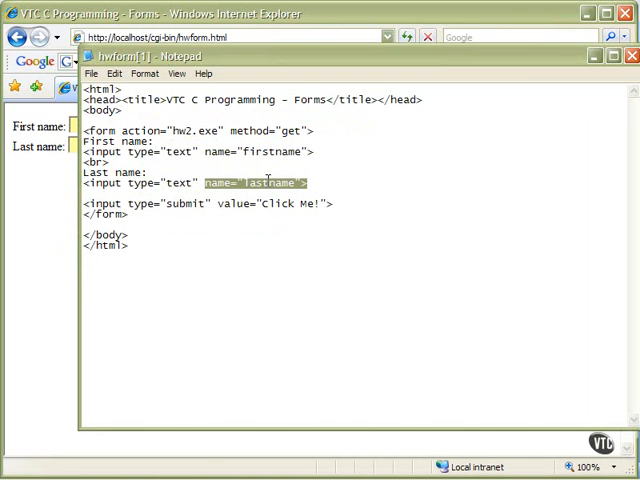
{"action": "left_click", "coordinate": [264, 152]}
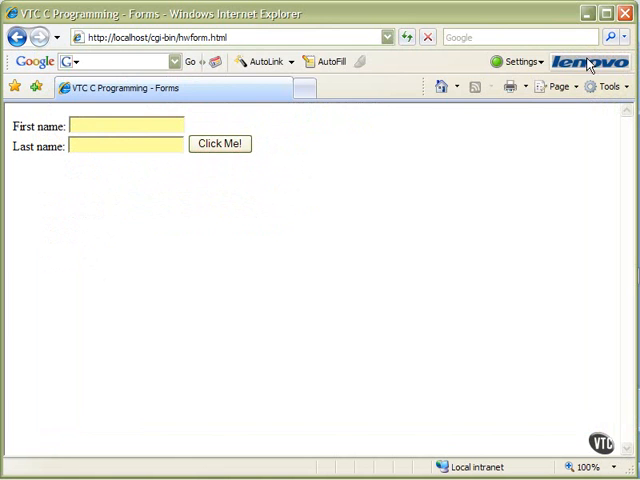
Step: Bring the hw2.c handler source forward in Notepad over the form page
{"action": "left_click", "coordinate": [120, 126]}
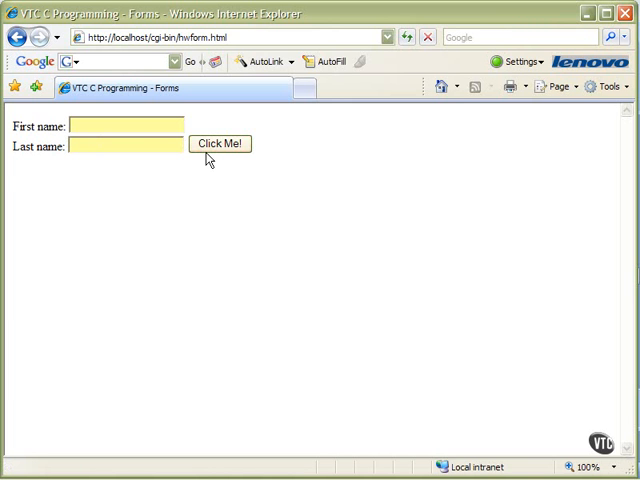
{"action": "mouse_move", "coordinate": [44, 192]}
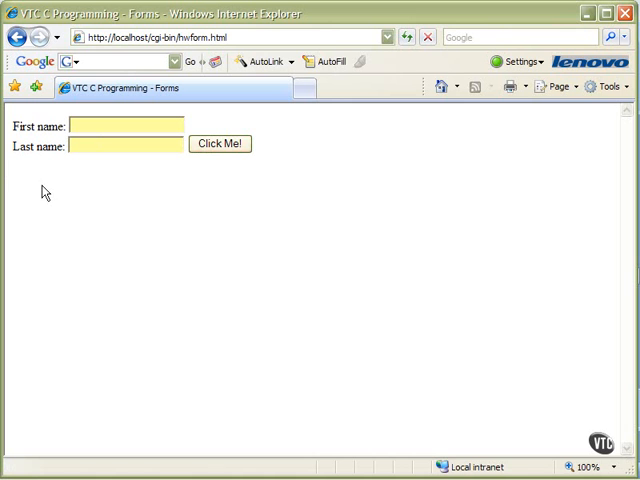
{"action": "left_click", "coordinate": [220, 144]}
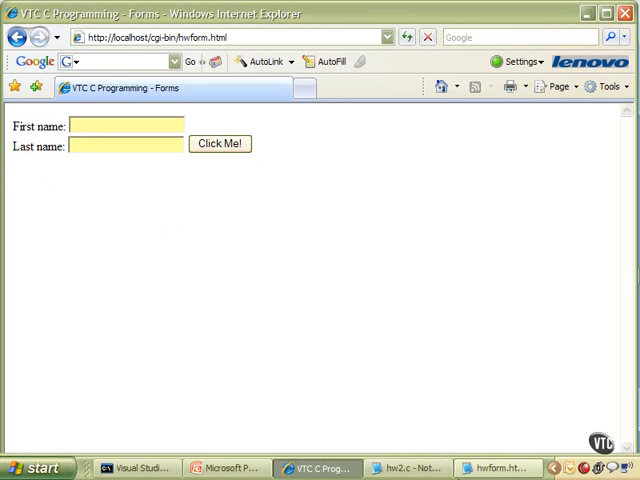
{"action": "left_click", "coordinate": [412, 468]}
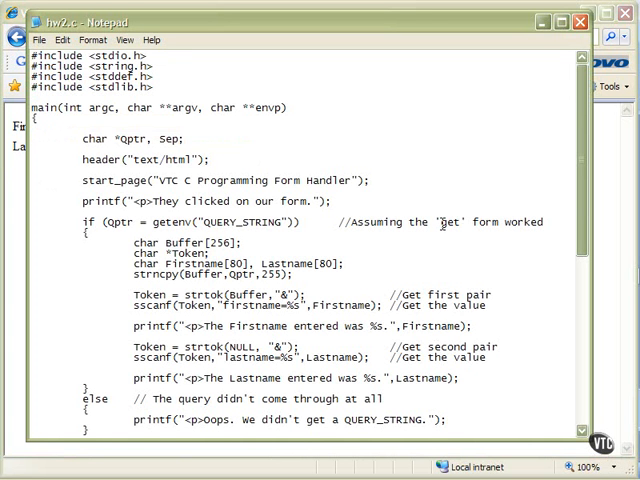